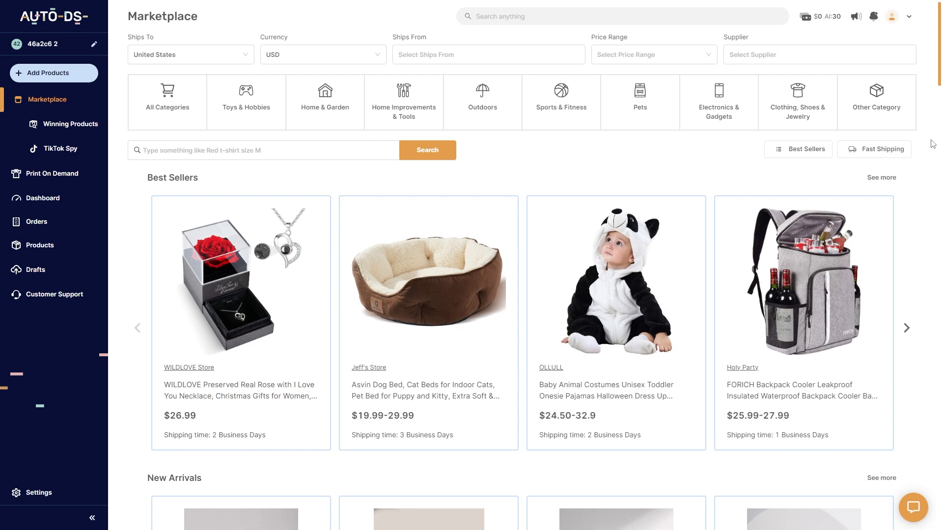
mouse_move(41, 492)
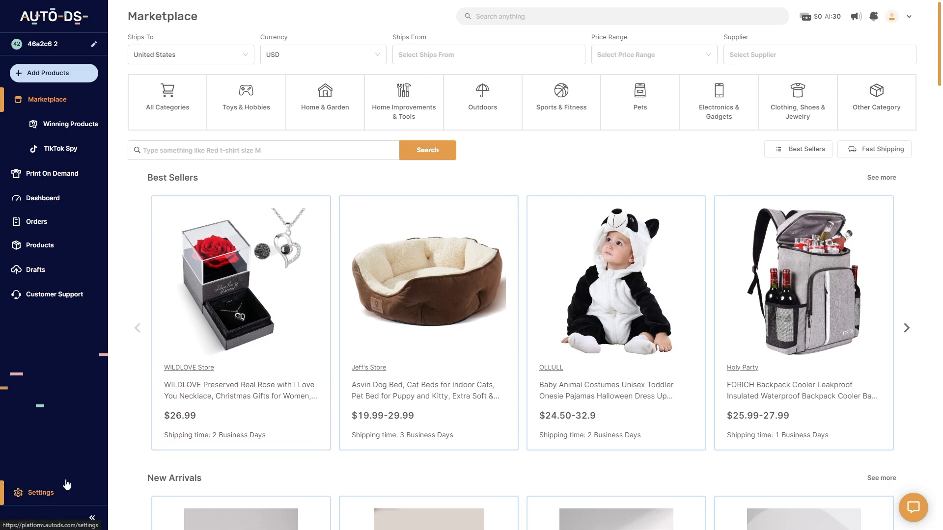
Open Settings from the left sidebar, landing on the Supplier Settings page
click(40, 492)
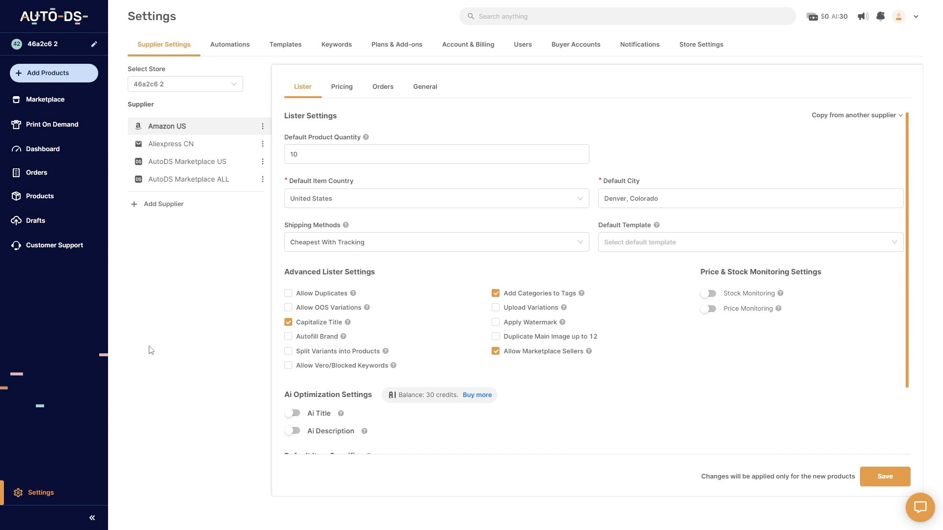
double_click(151, 17)
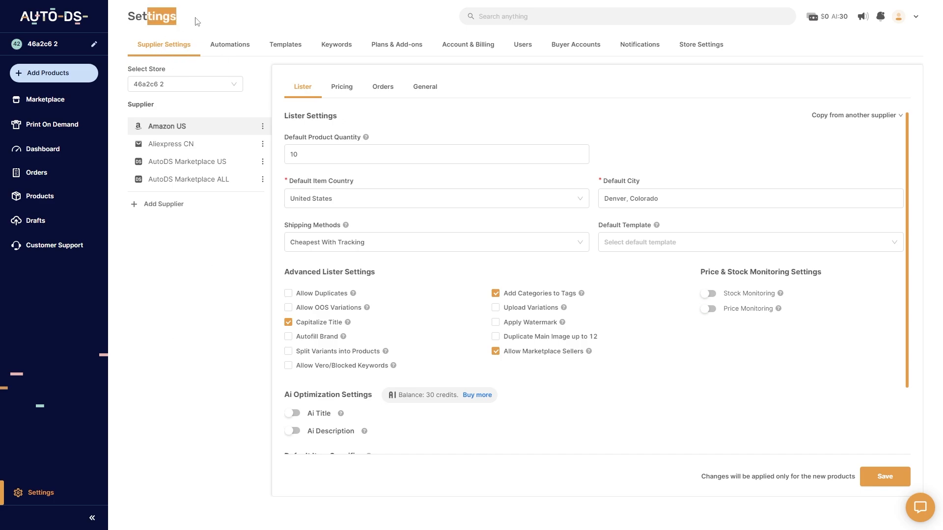
mouse_move(387, 61)
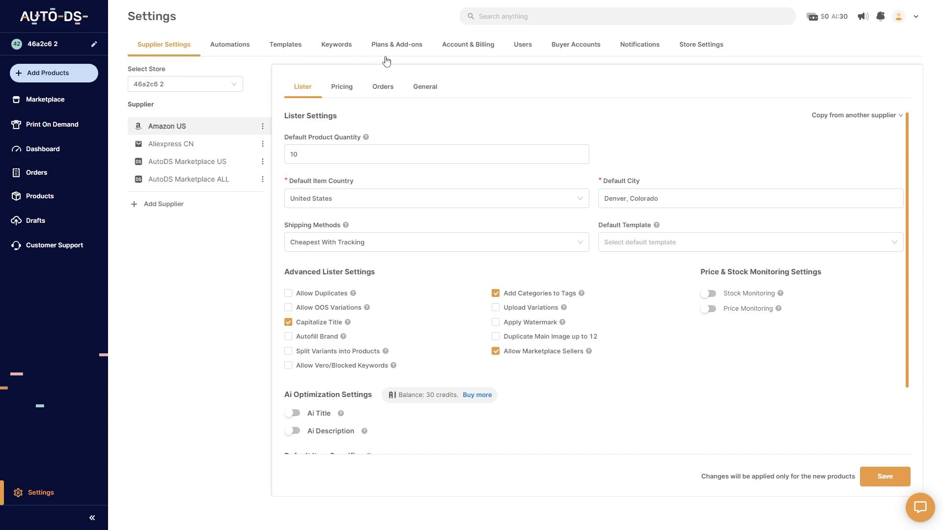
mouse_move(501, 56)
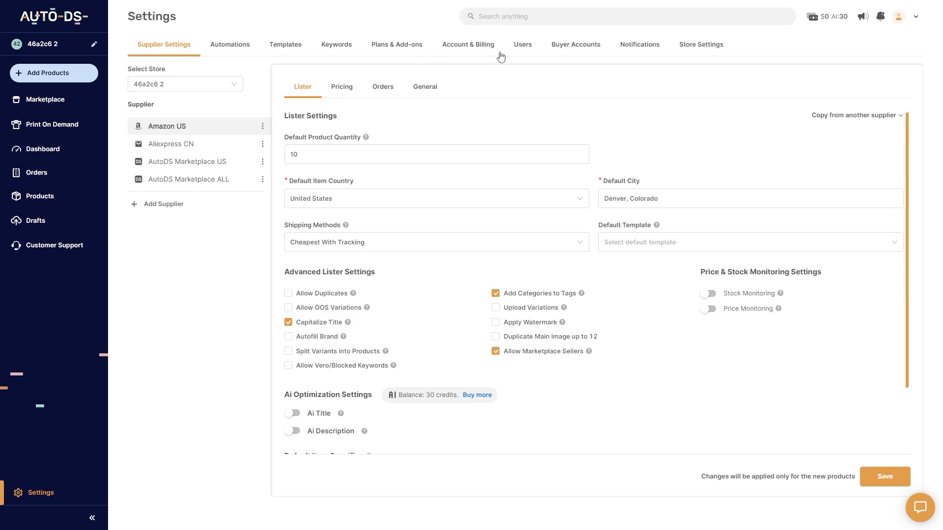
mouse_move(464, 44)
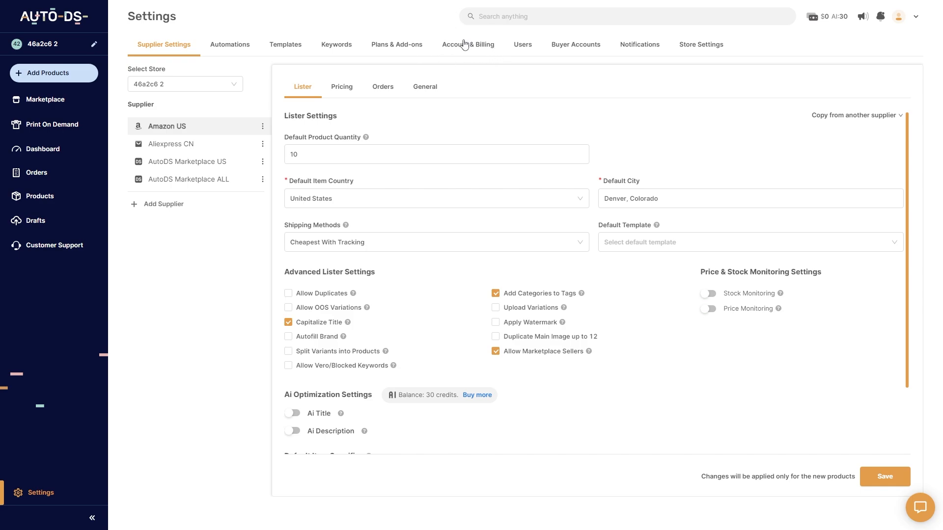
Switch to Account & Billing, showing account details and an empty payment history
click(468, 44)
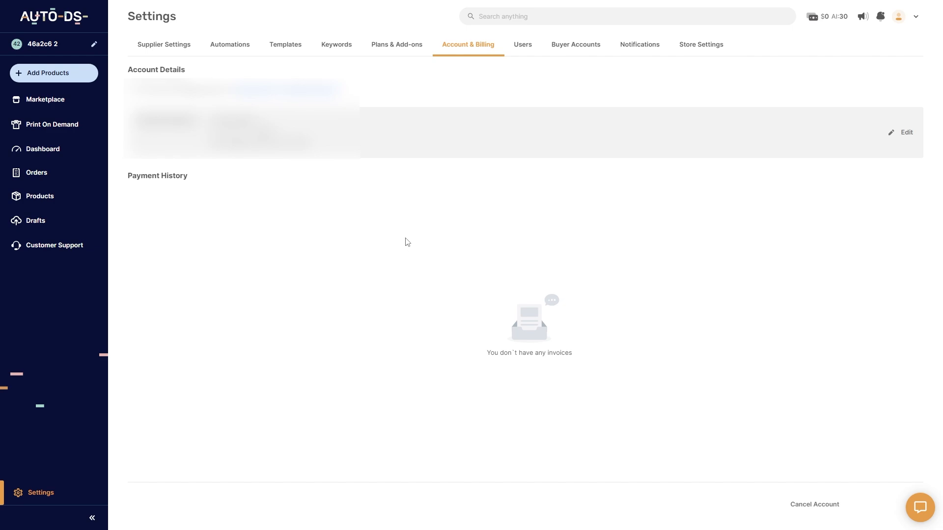
mouse_move(821, 527)
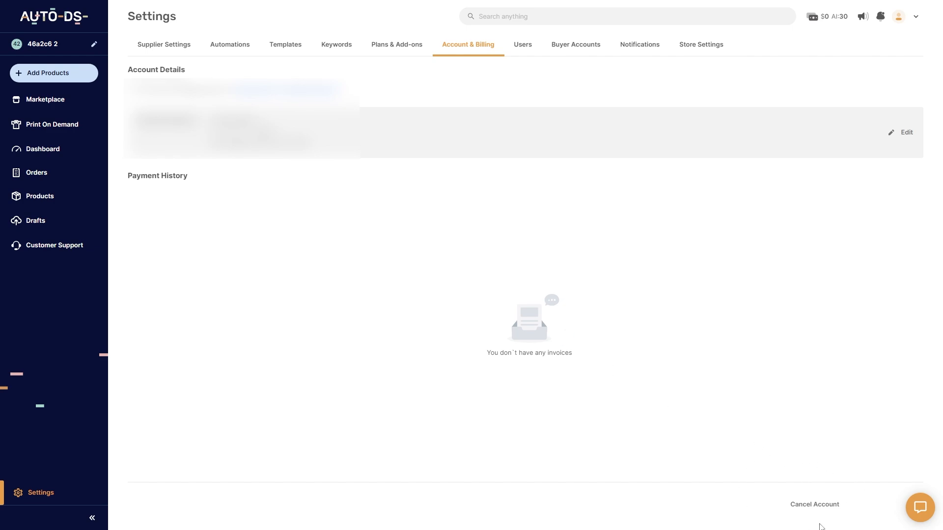
mouse_move(823, 518)
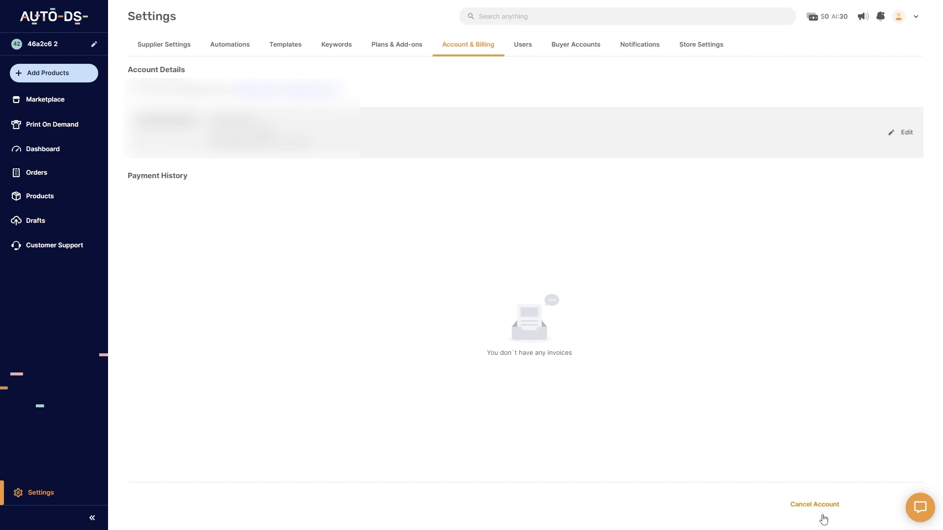
mouse_move(823, 513)
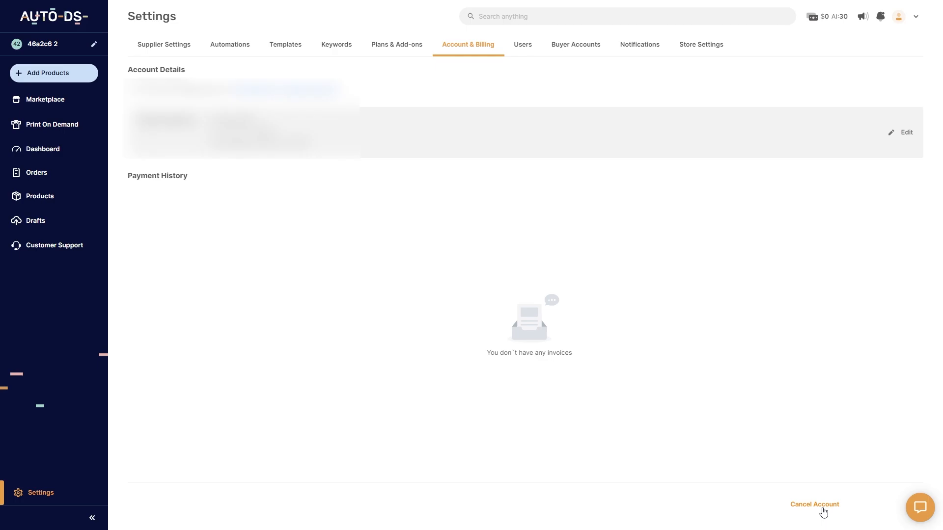
Start Cancel Account, answer "Does not fit my needs", and reach the 'Your thoughts' feedback box
click(813, 505)
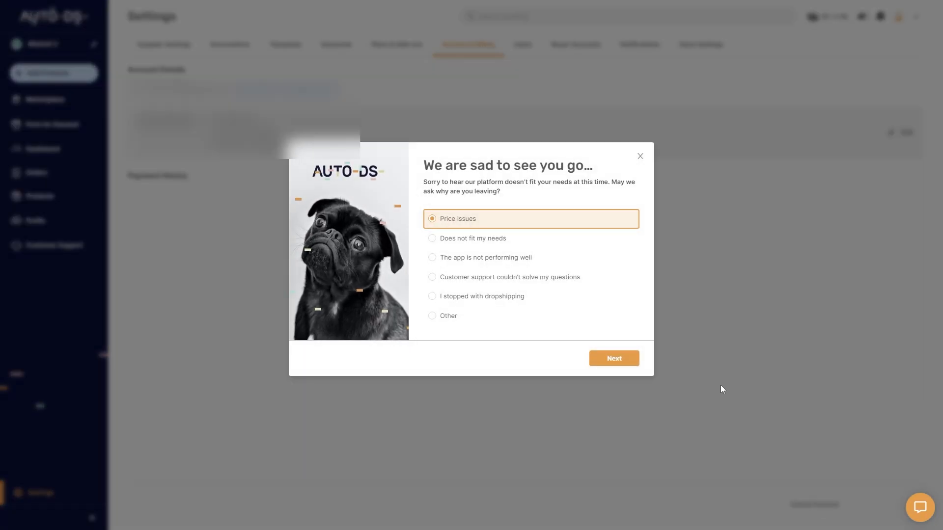
mouse_move(485, 306)
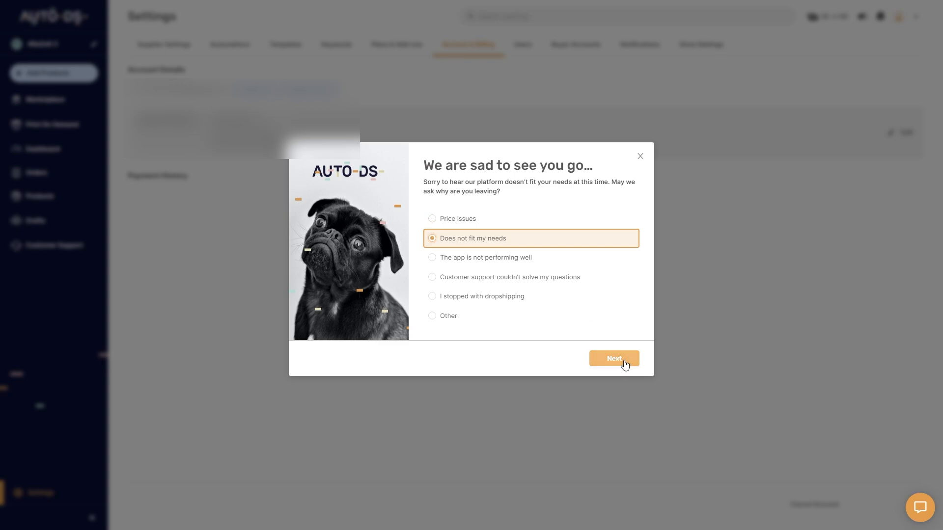
click(613, 359)
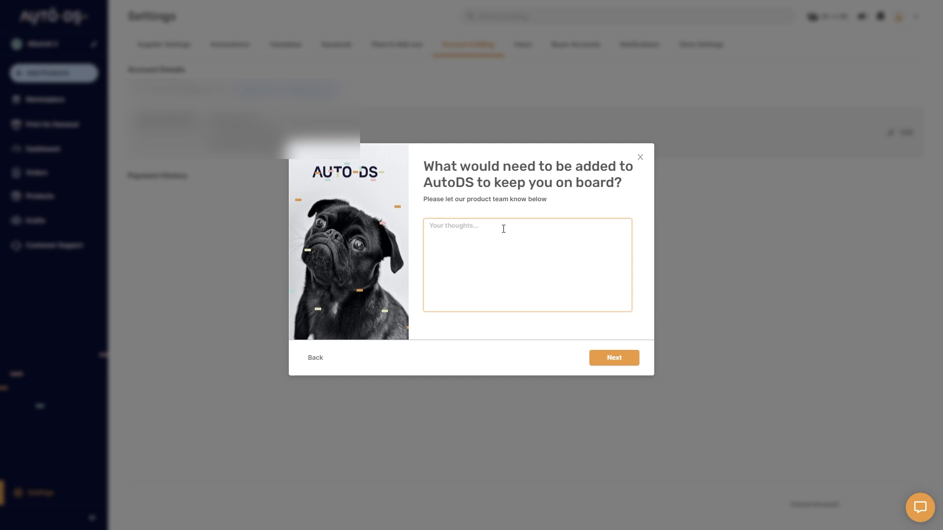
click(527, 265)
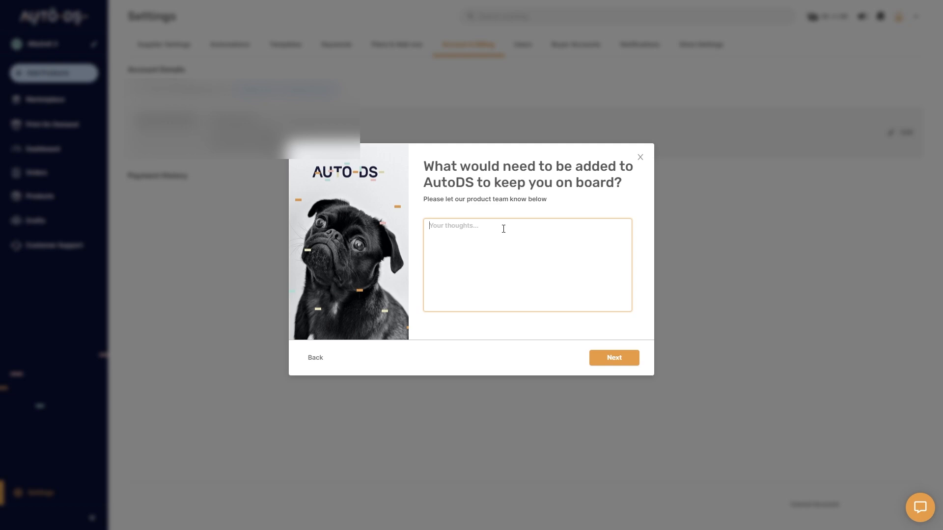